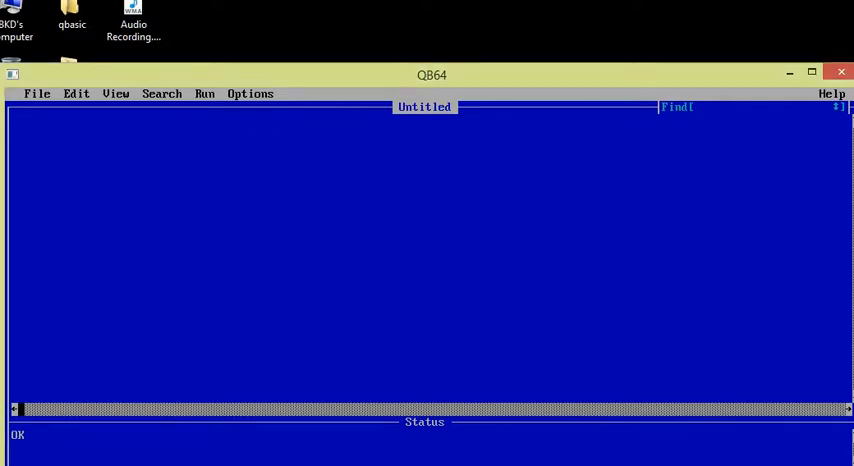
Write the opening REM comment 'rem to show the example READ' with a CLS line.
text(CLS)
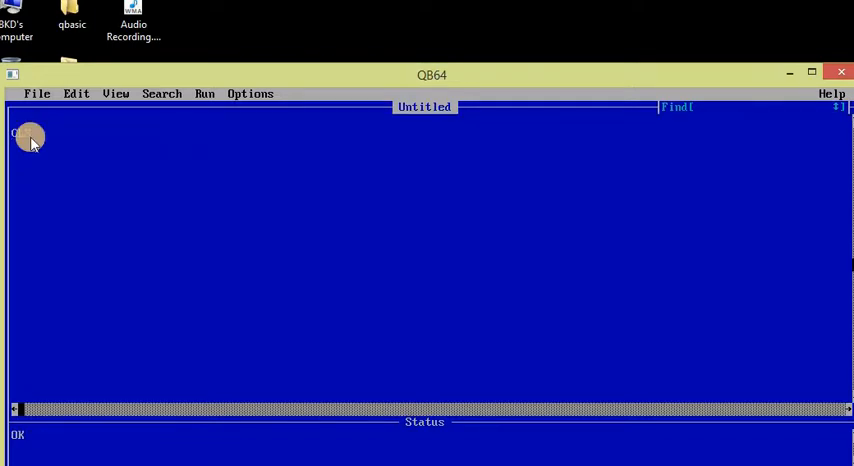
text(rem to)
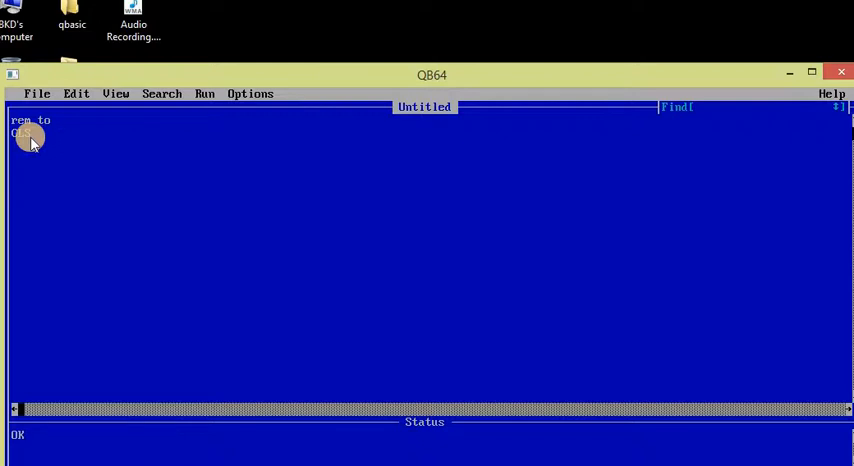
text(show th)
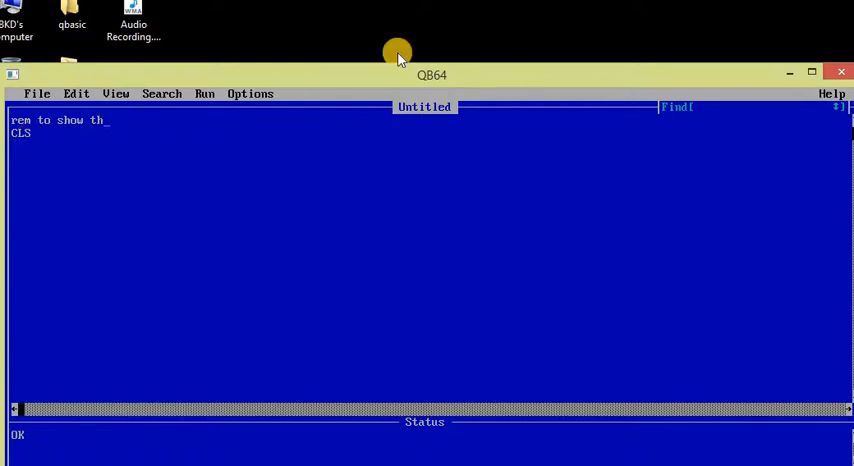
text(e example of)
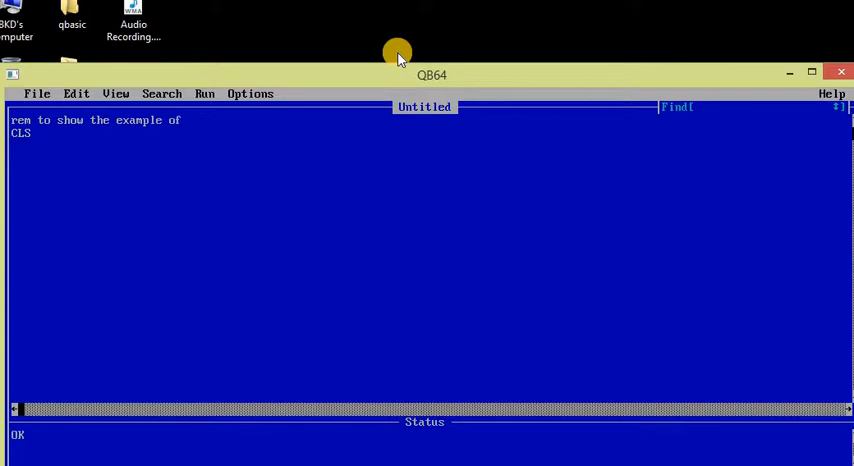
text(READ-DATA)
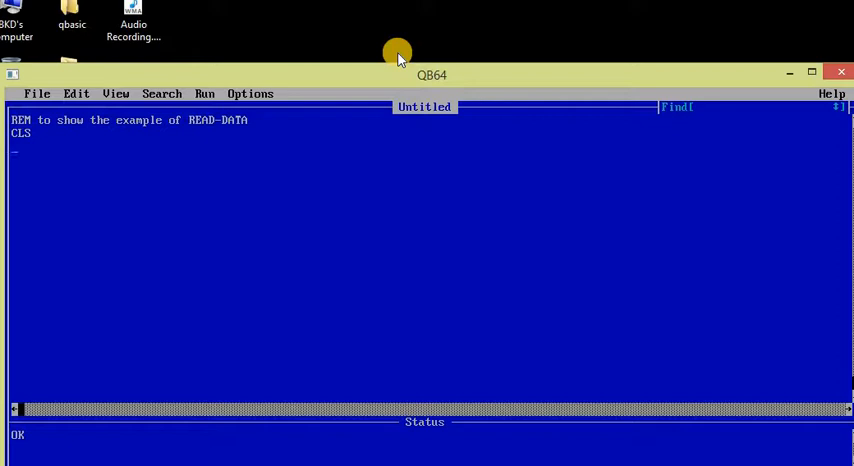
Write the statement READ name$, money, address$ below CLS.
text(Rea)
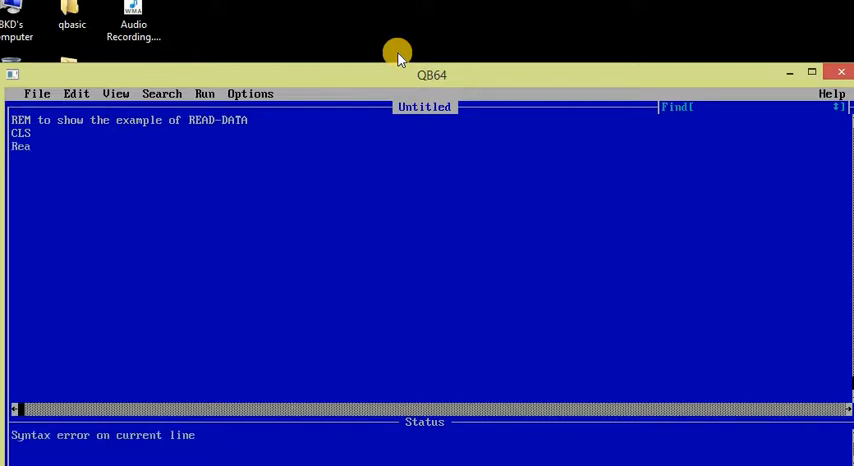
text(m)
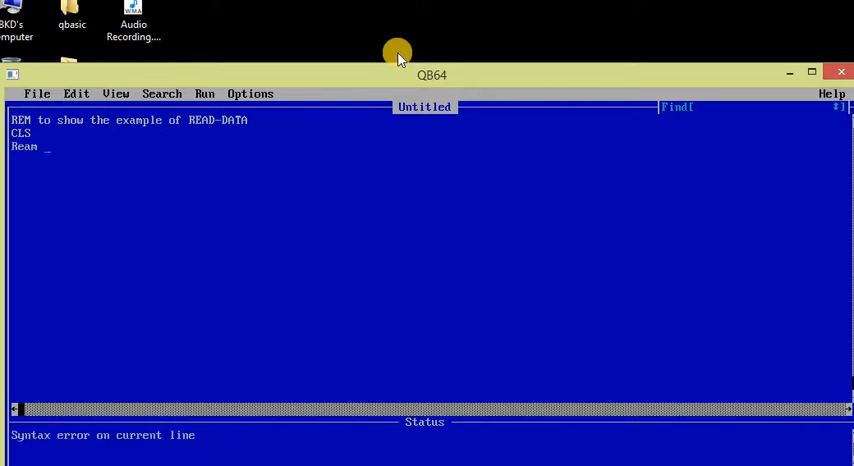
text(name$,)
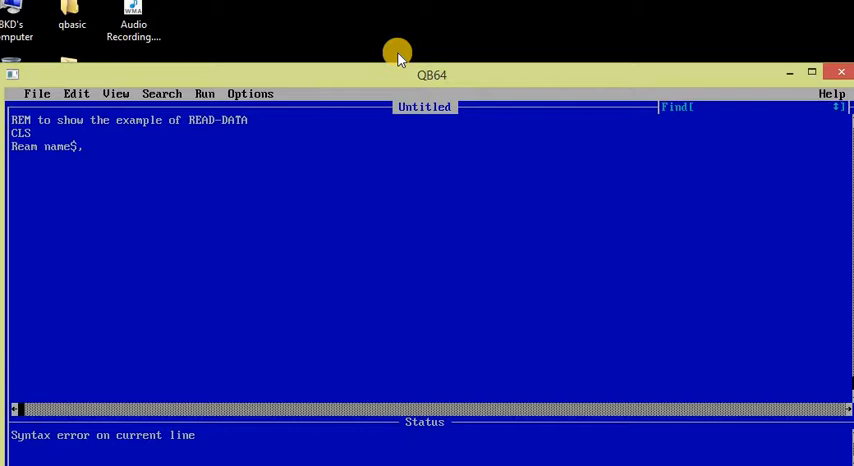
text(money,)
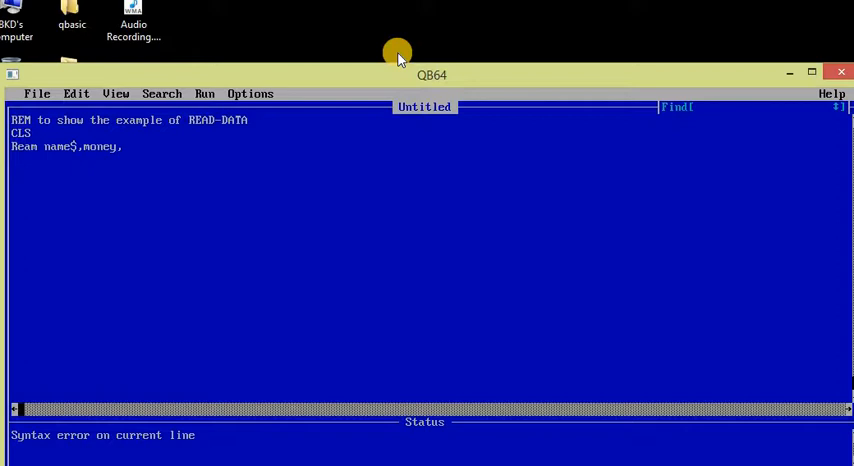
text(ad)
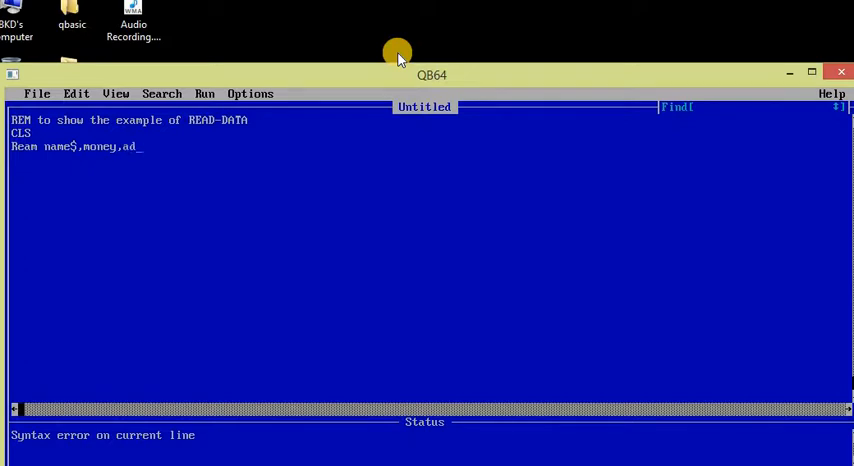
text(dress)
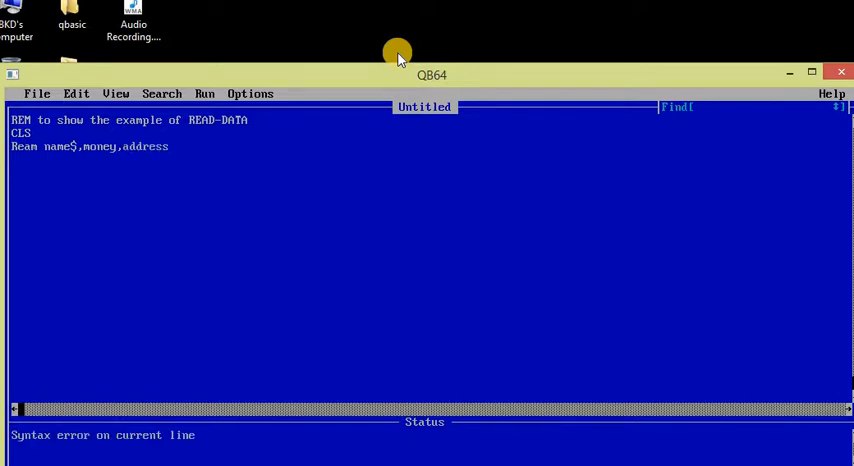
text($)
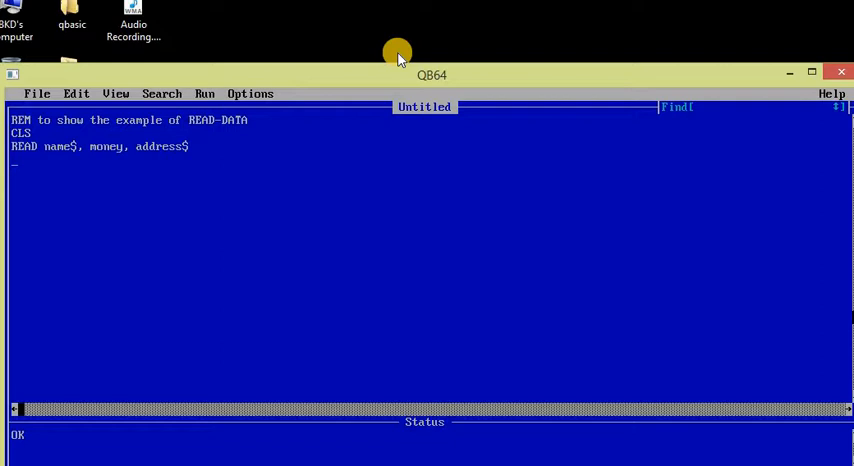
Write PRINT "my name is"; name$ below the READ statement.
text(print)
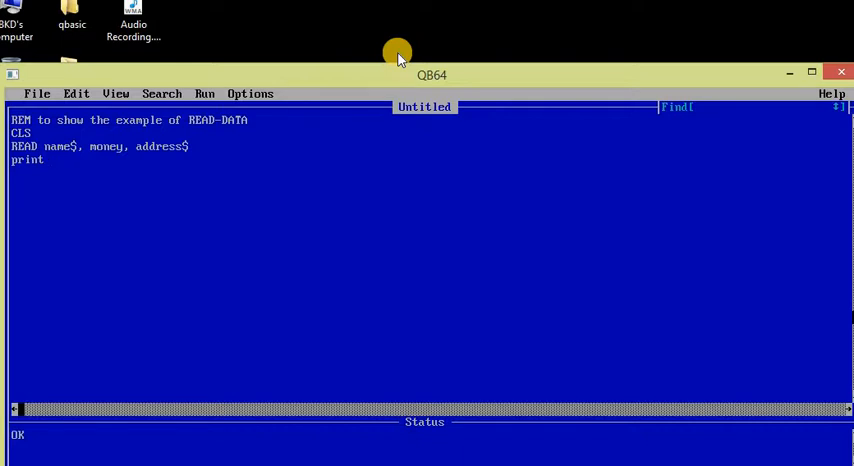
text("my n)
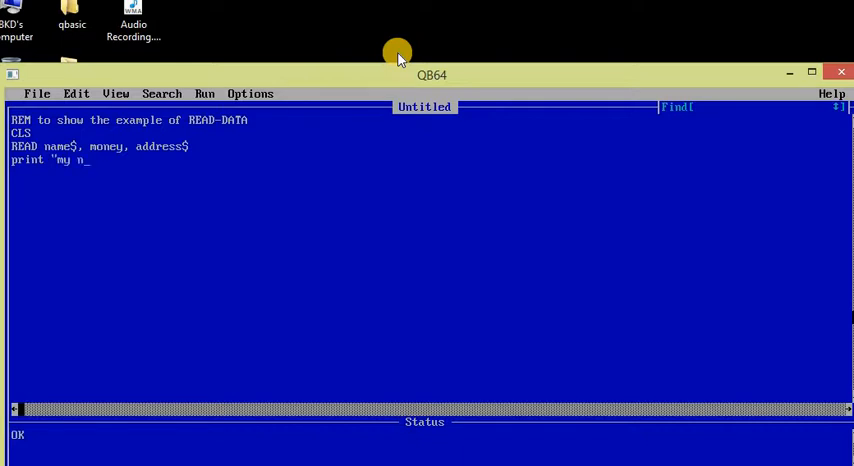
text(ame is="; name$)
click(428, 172)
text(?)
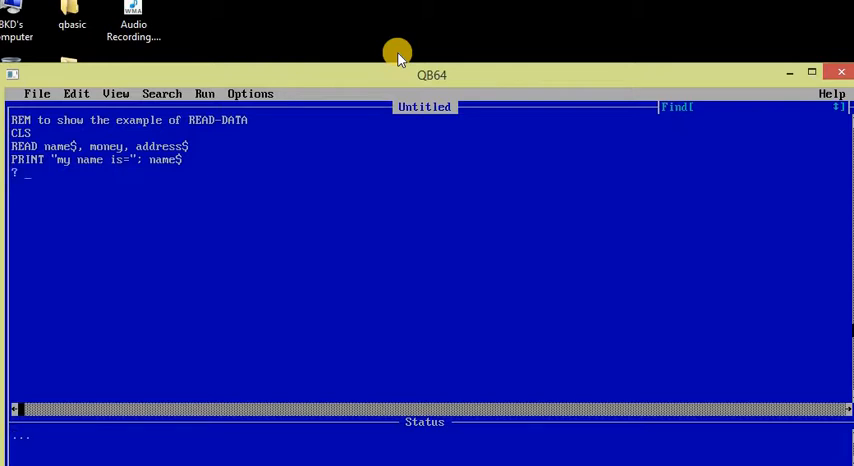
Write PRINT "I have Rs."; money on the next line.
text("i)
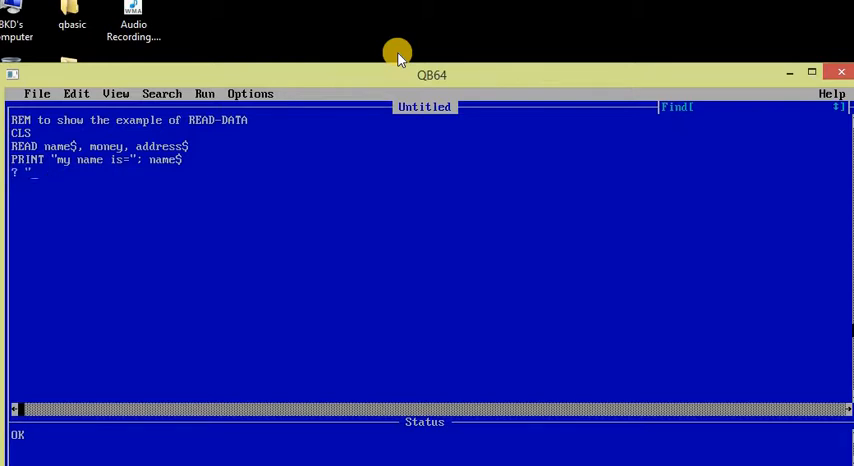
text(I have)
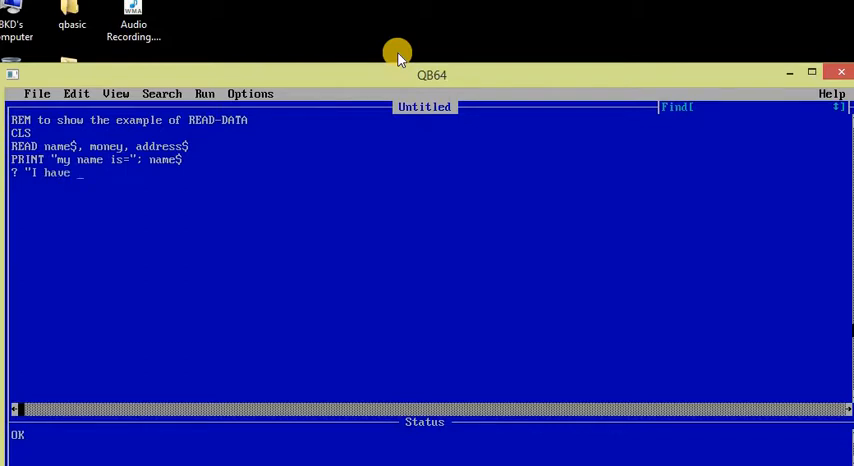
text(Rs.")
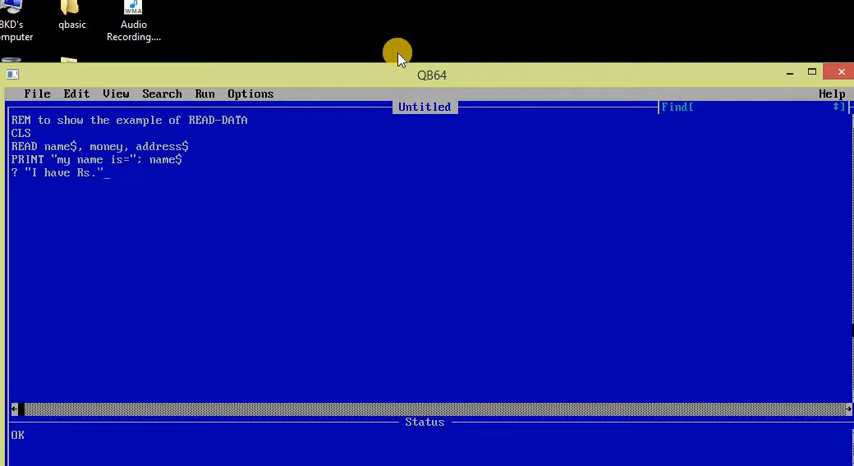
text(; money)
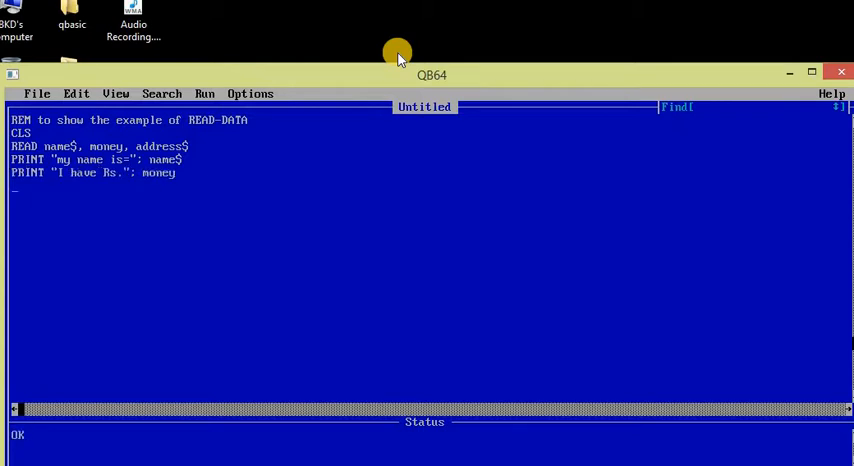
Write ? "I live in"; address$ as the third PRINT line.
text(?)
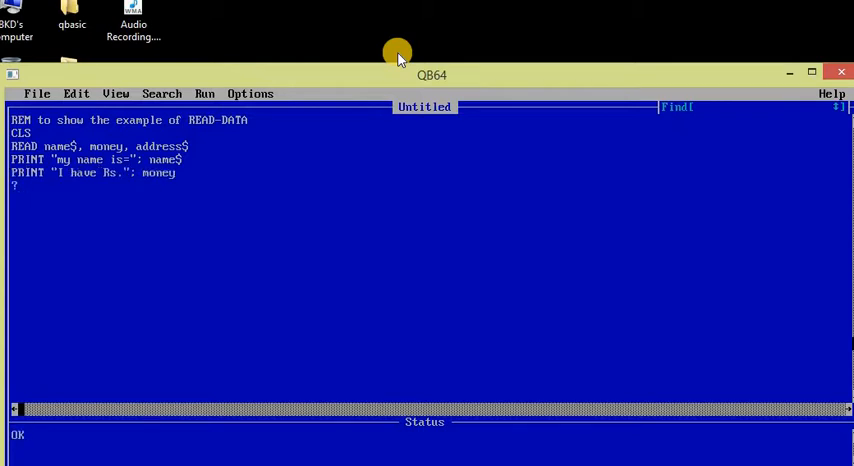
text(")
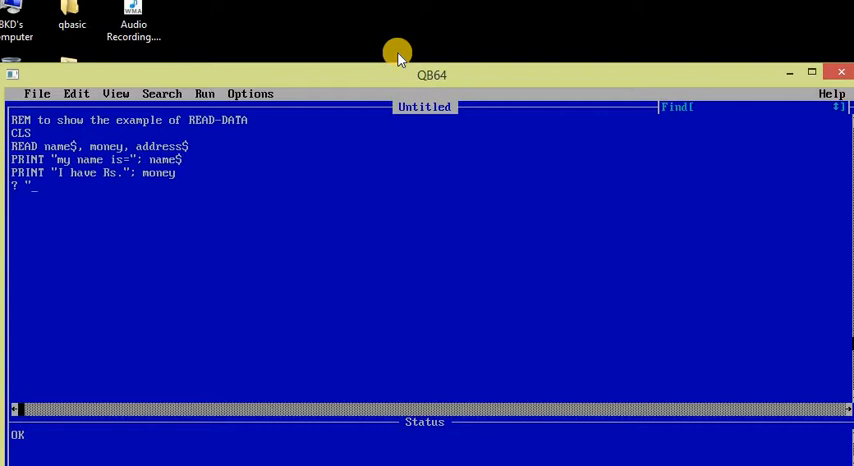
text(live in)
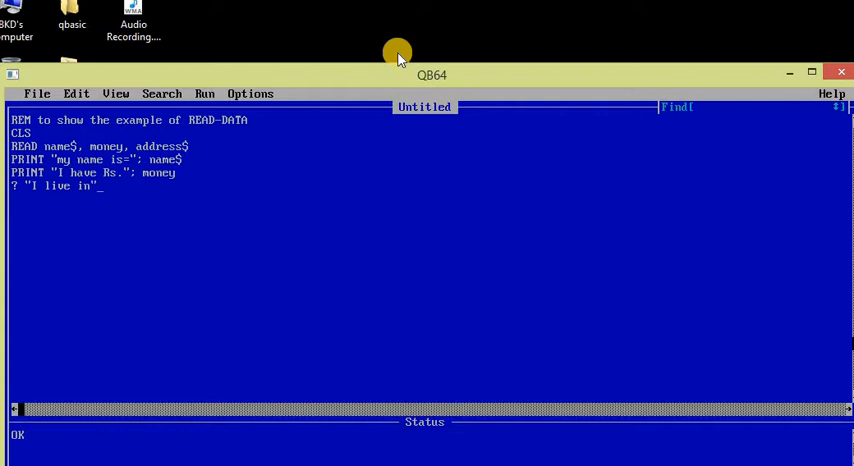
text(address$)
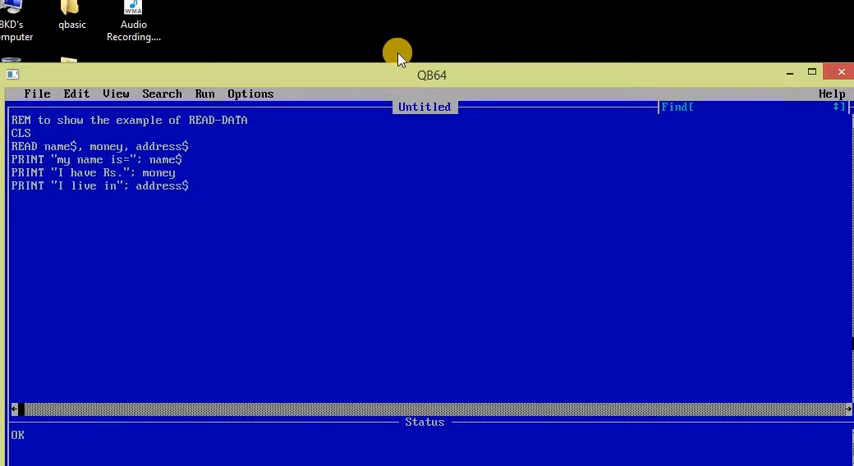
Write DATA Krishna, 5000, Vanasthali followed by an END line.
text(Da)
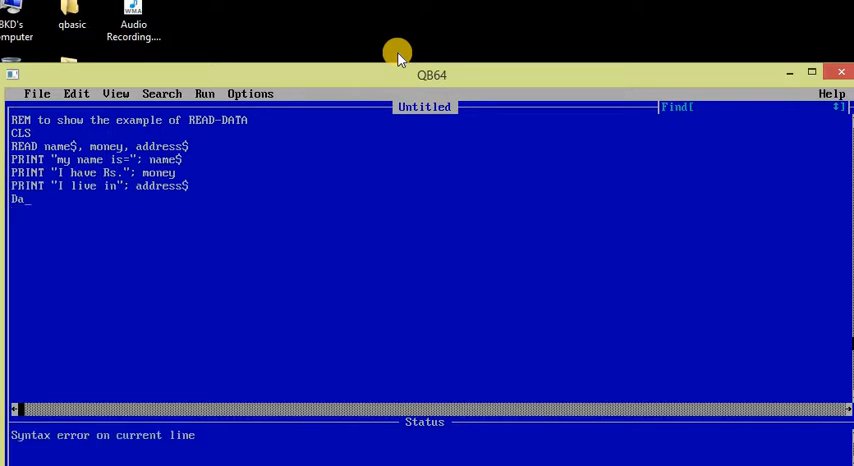
text(ta)
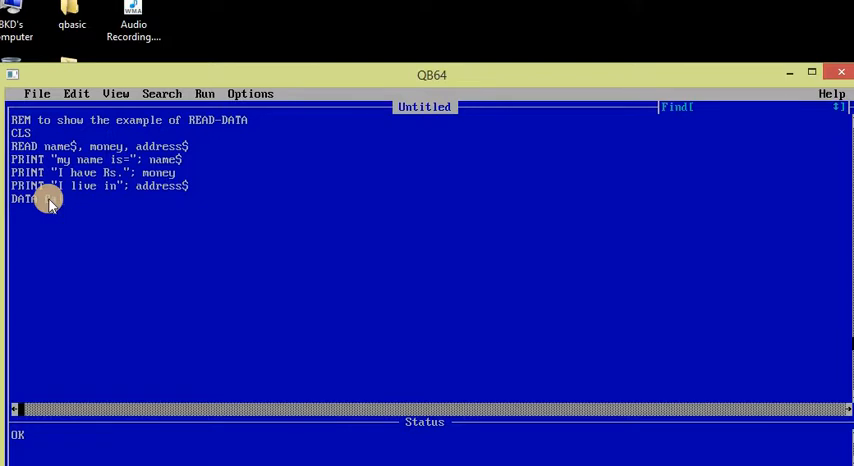
text(Krish)
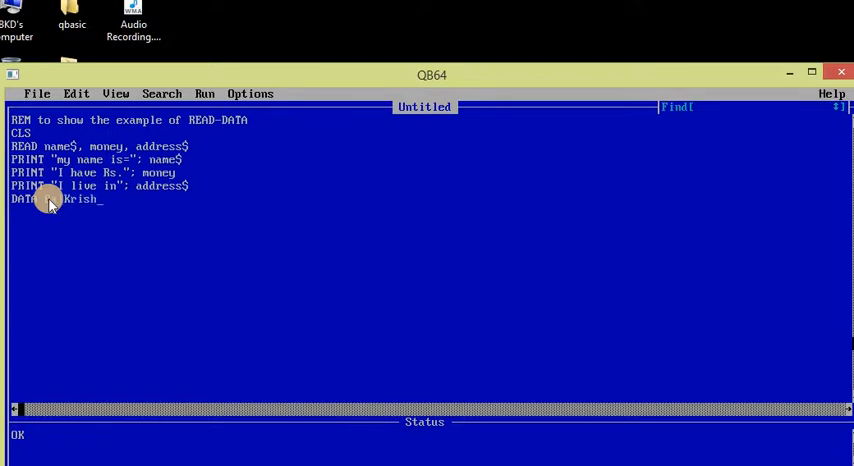
text(na,)
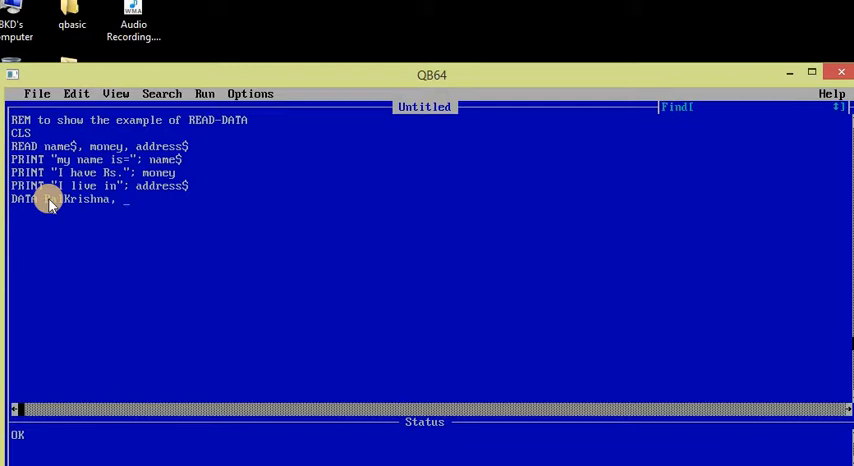
text(5000,)
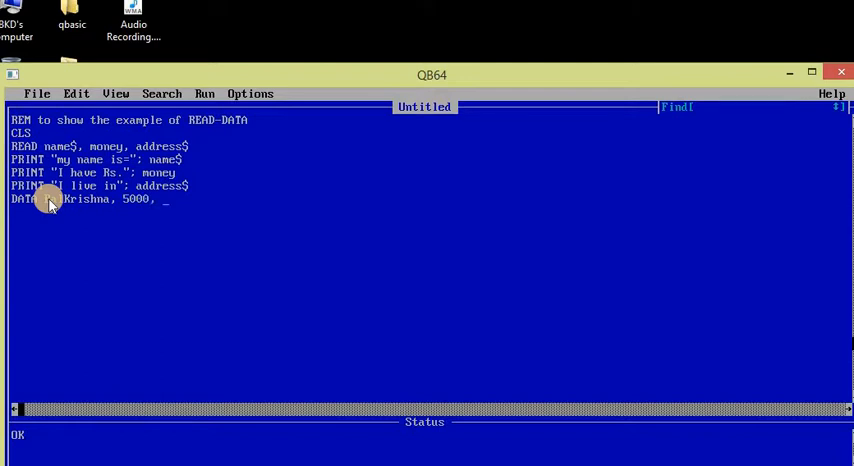
text(Va)
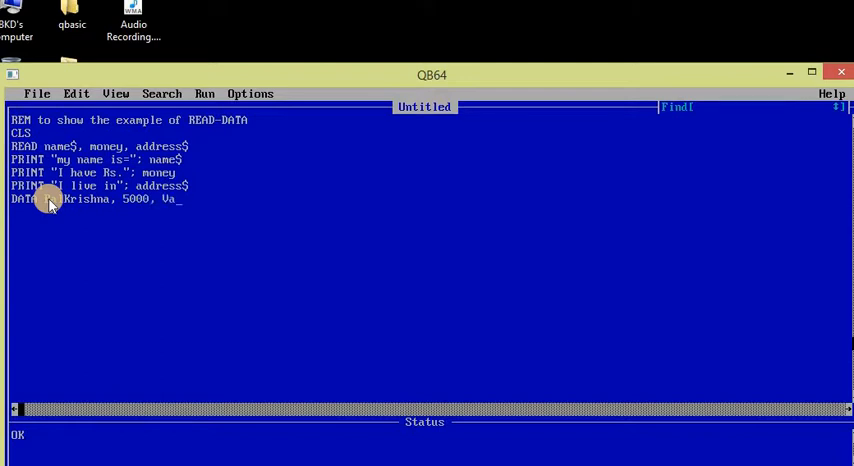
text(nasthali)
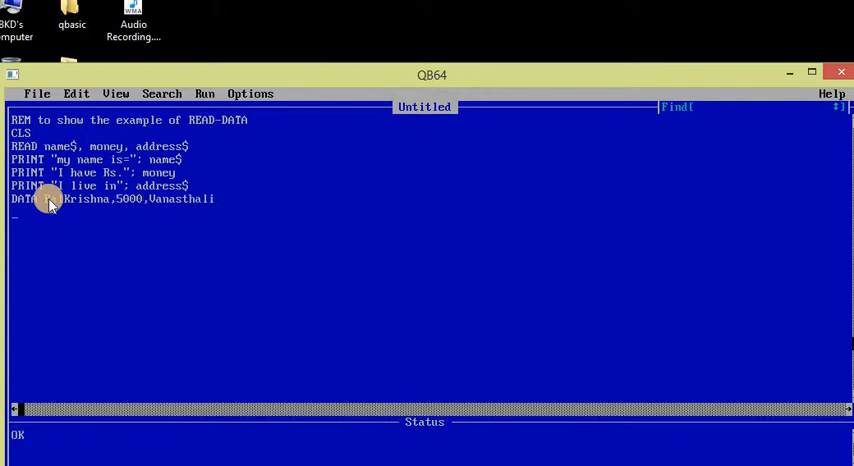
text(end)
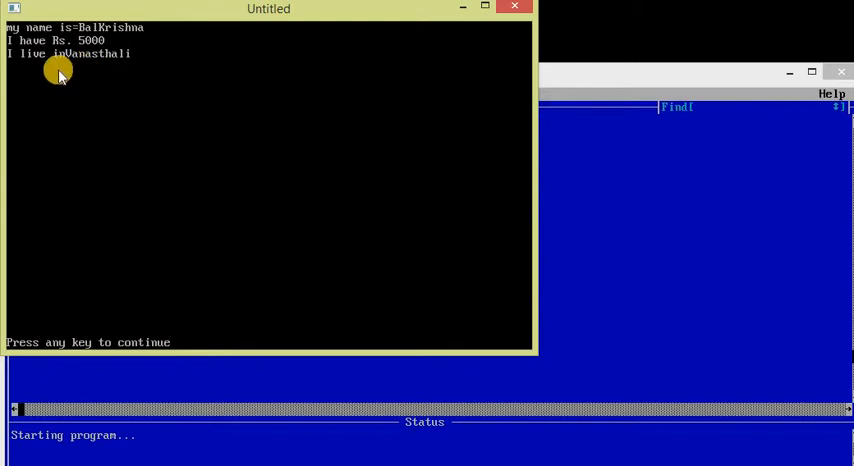
mouse_move(88, 104)
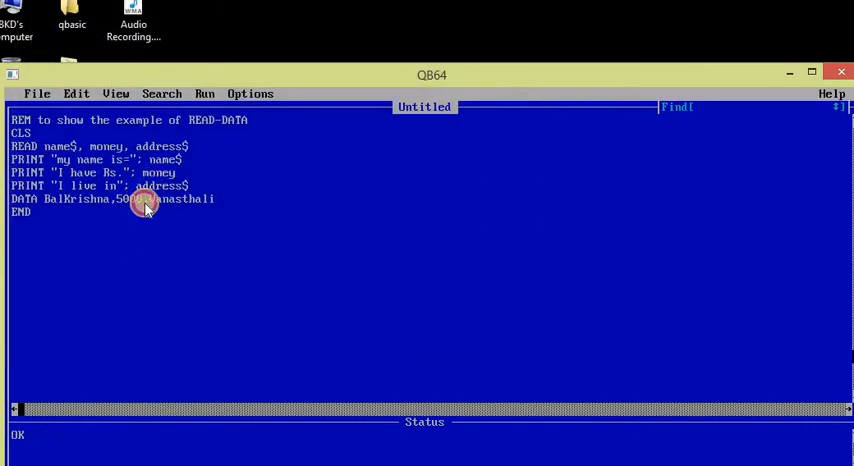
mouse_move(128, 192)
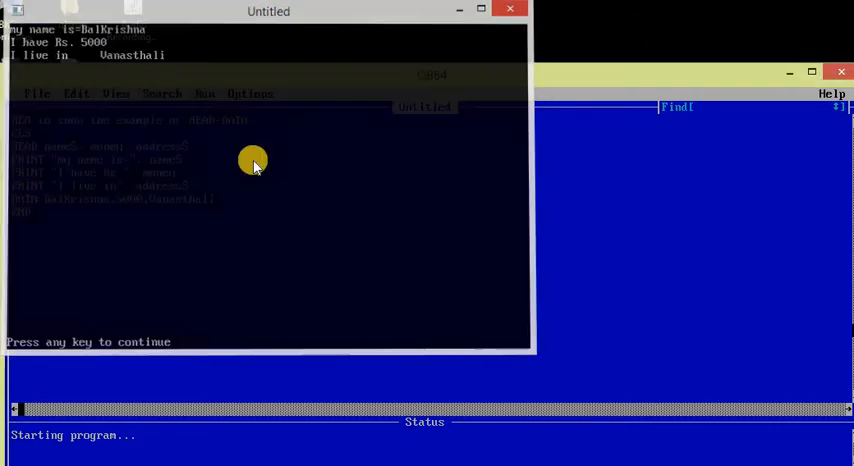
key(enter)
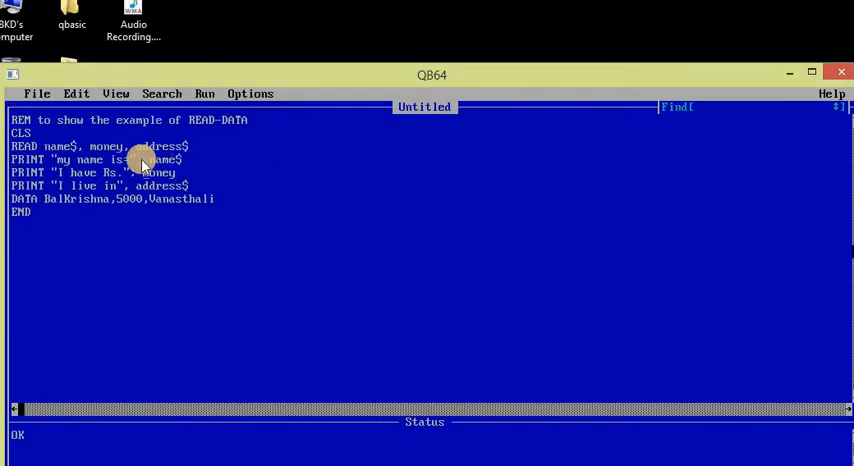
key(F5)
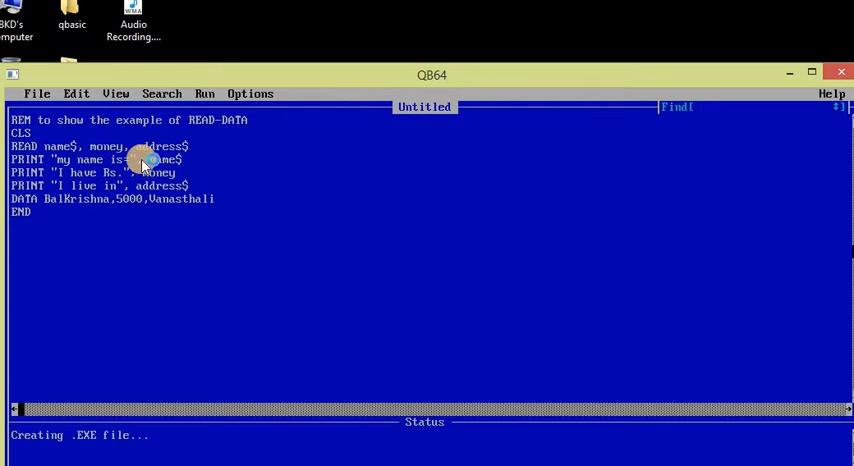
key(F5)
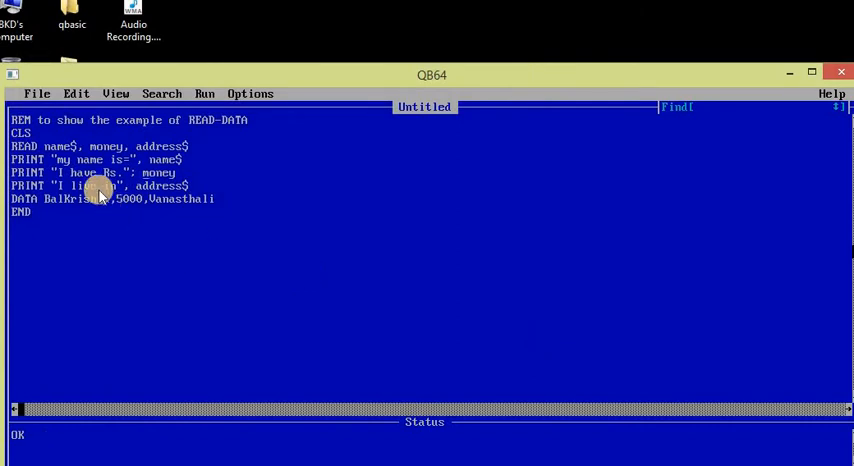
mouse_move(64, 212)
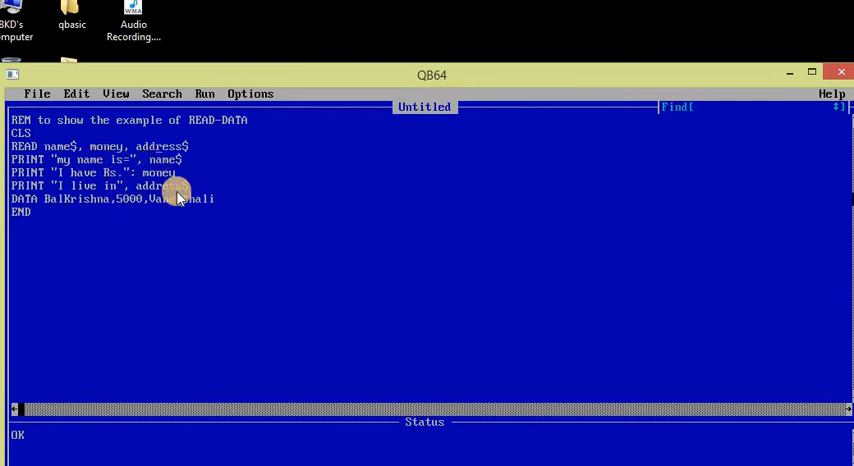
mouse_move(80, 160)
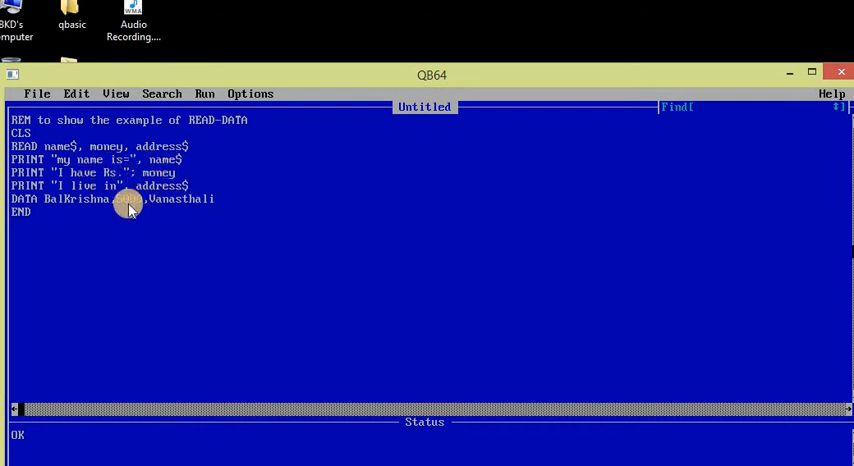
text(5000,)
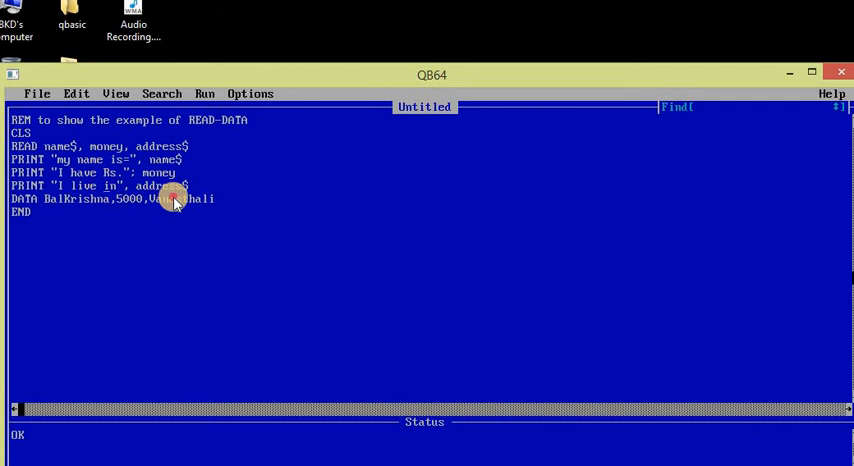